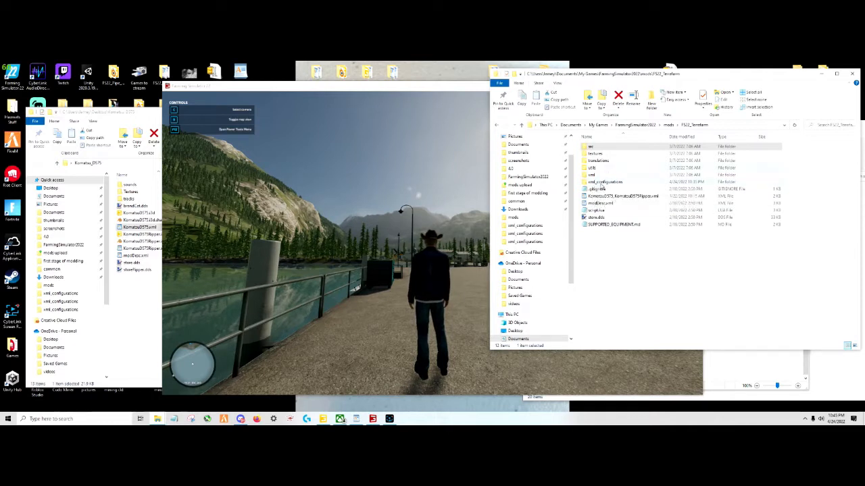
# Step: Navigate through the TerraFarm mod folders to configurations and open the settings XML in WordPad
pyautogui.doubleClick(606, 182)
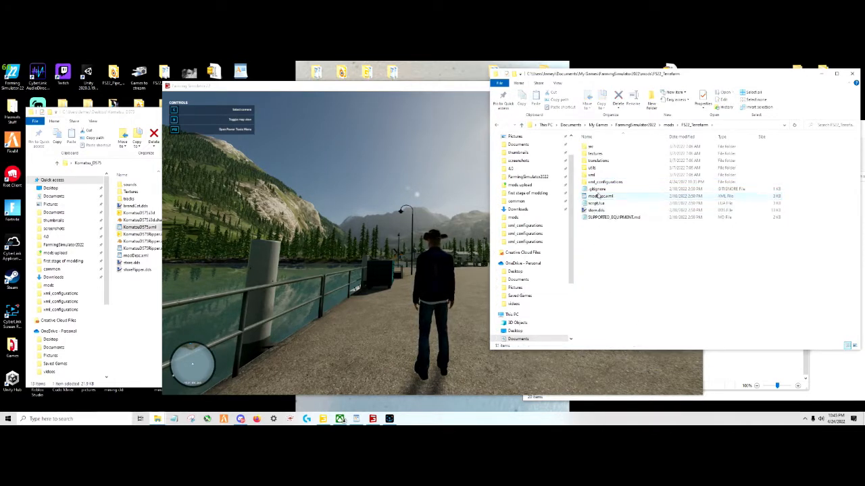
pyautogui.doubleClick(605, 181)
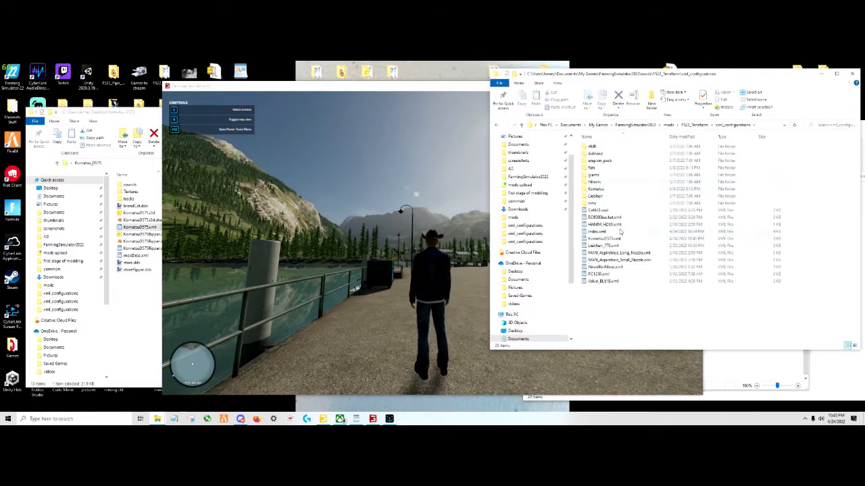
pyautogui.doubleClick(597, 231)
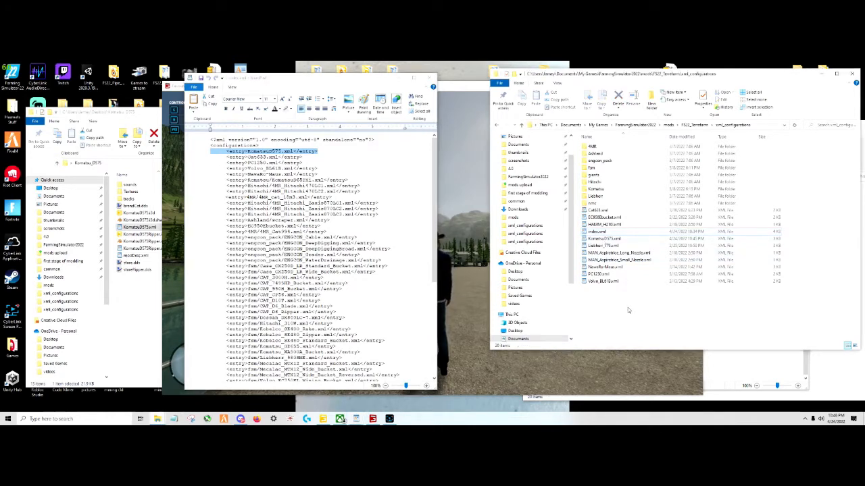
# Step: Open an existing machine configuration XML beside the settings list and scroll through it for comparison
pyautogui.doubleClick(602, 238)
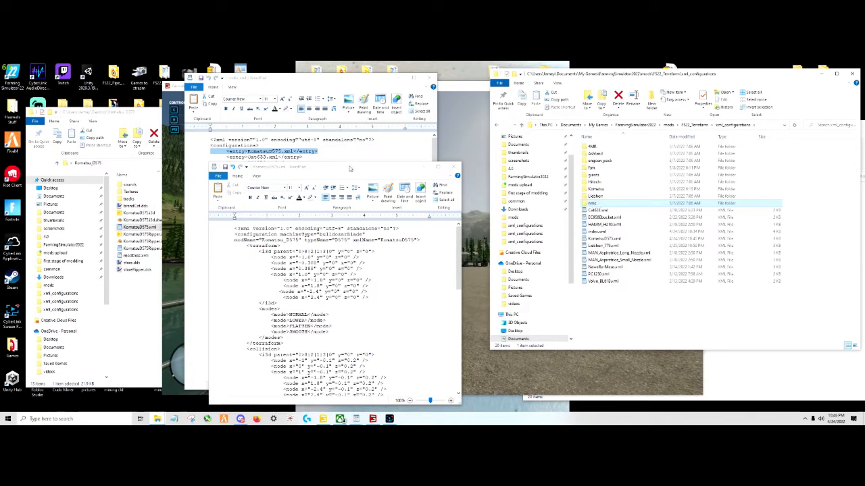
pyautogui.click(331, 167)
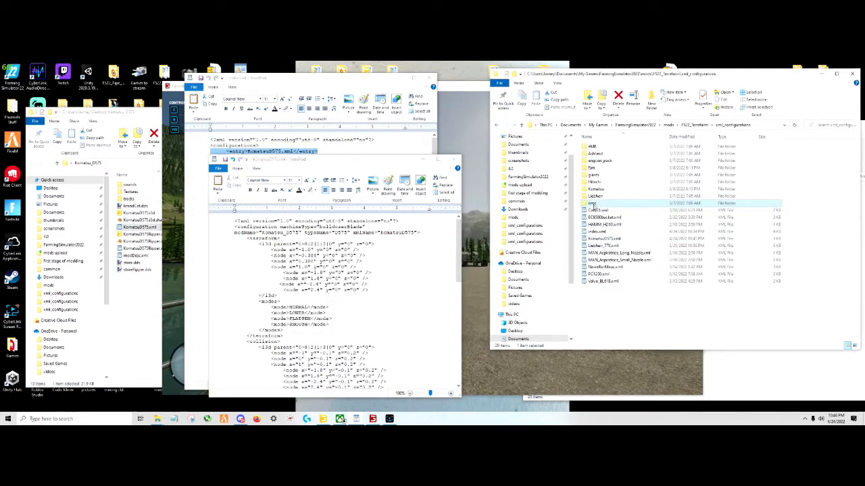
pyautogui.doubleClick(591, 203)
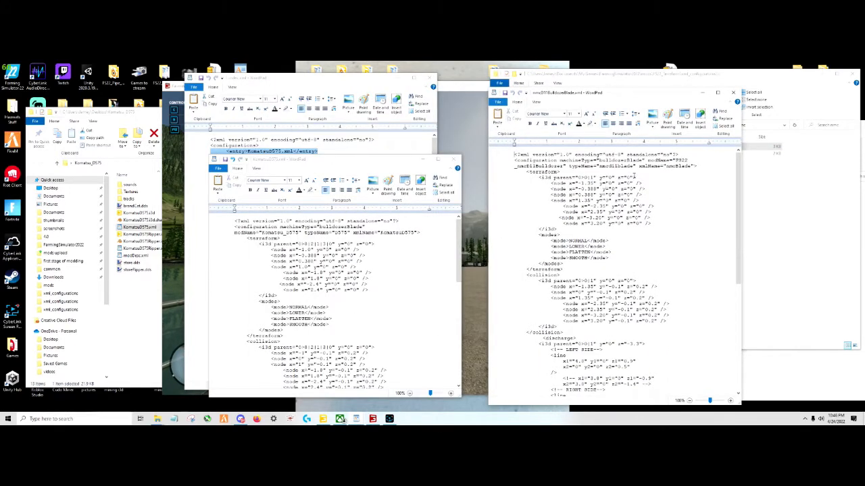
pyautogui.scroll(-3)
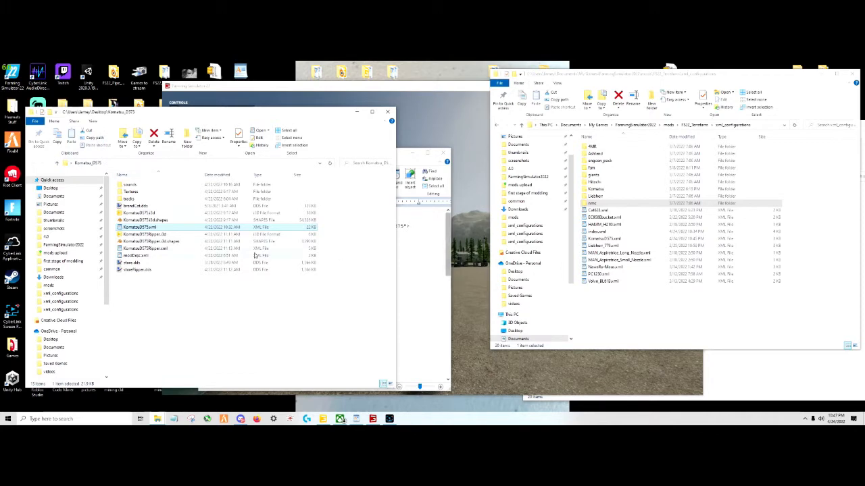
# Step: Open the Komatsu D575 XML in WordPad, then return to the Farming Simulator window
pyautogui.doubleClick(141, 227)
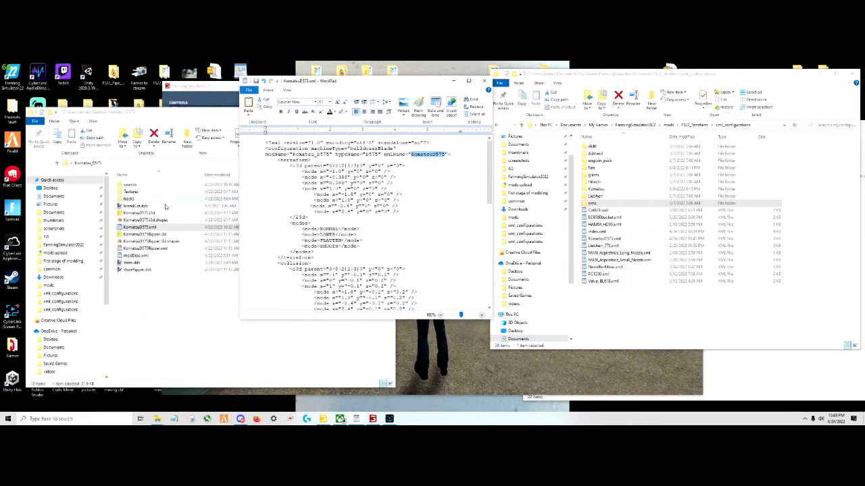
pyautogui.click(146, 227)
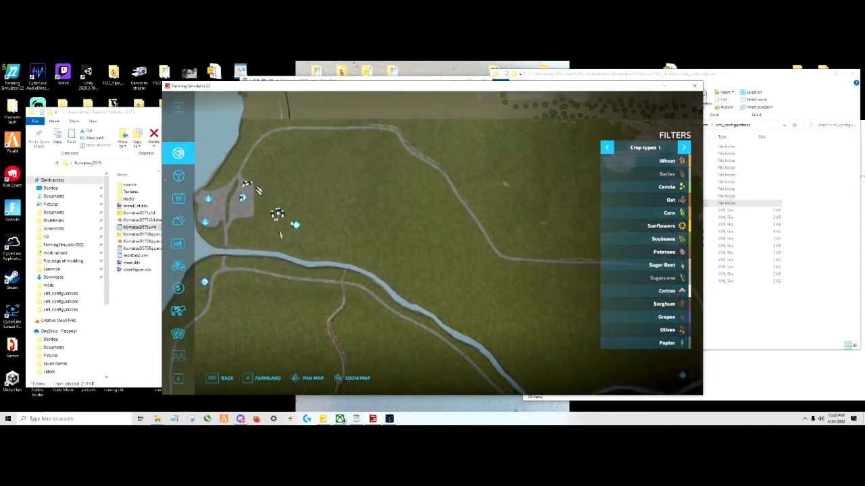
# Step: Show the vehicle's info card on the map and select its marker near the river in the active workers view
pyautogui.click(277, 214)
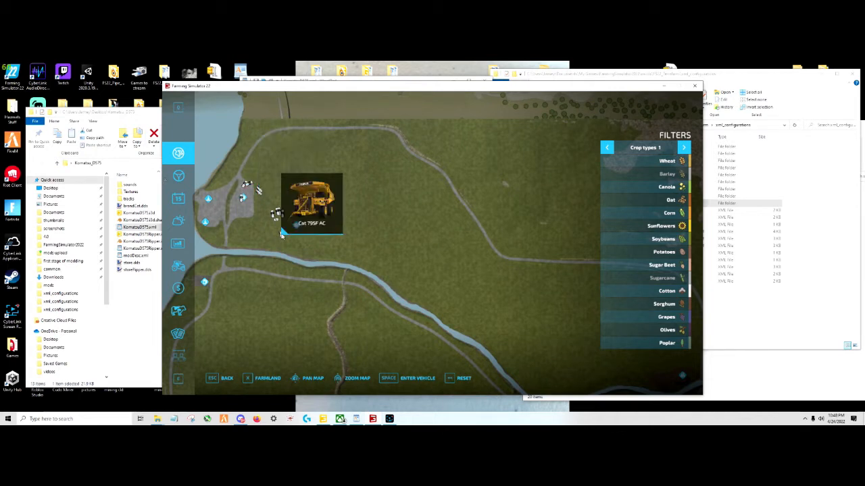
pyautogui.click(178, 176)
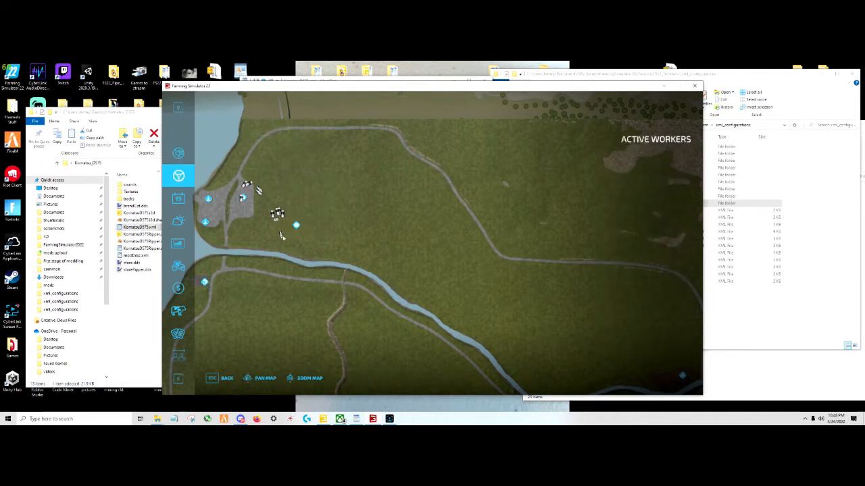
pyautogui.click(296, 224)
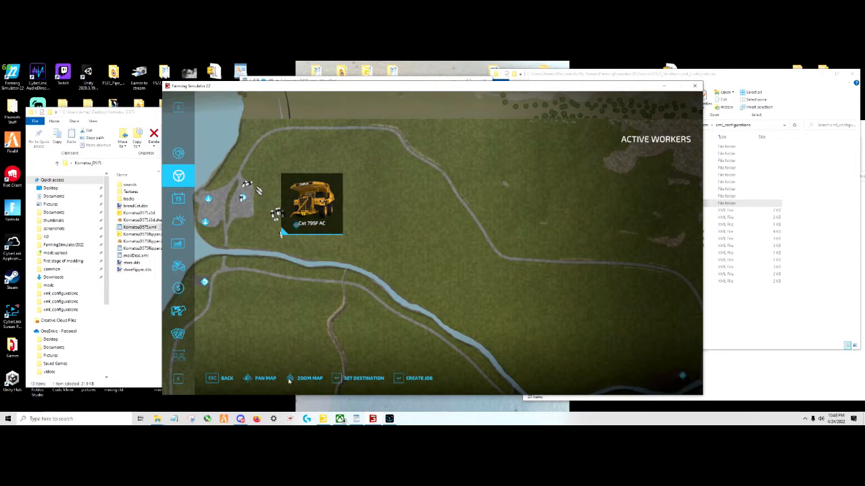